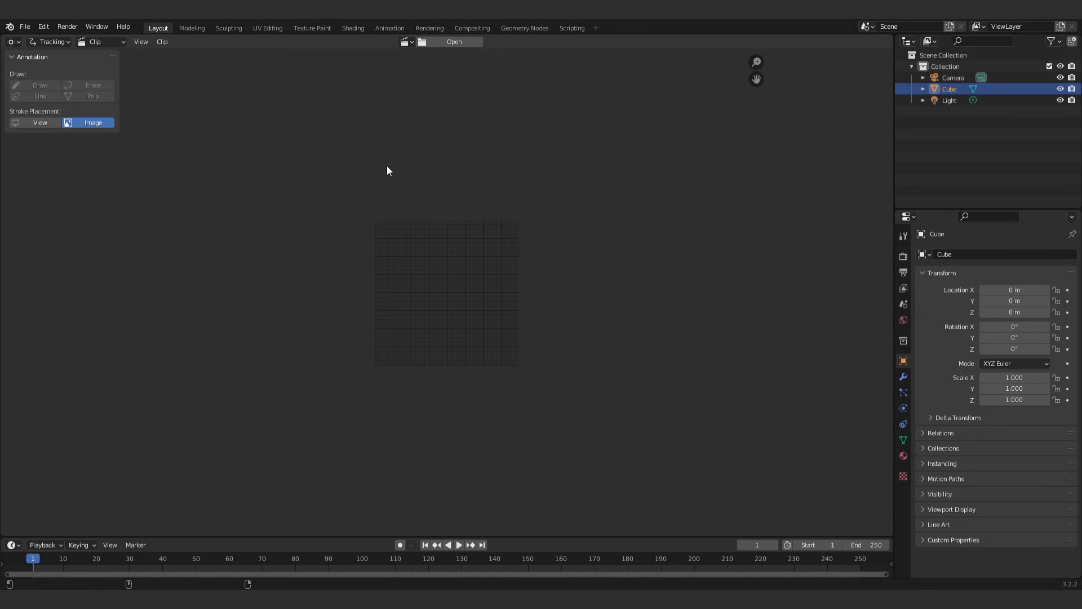
Step: Load the rooftop footage in the clip editor and set the tracking Motion Model to Affine
left_click(454, 41)
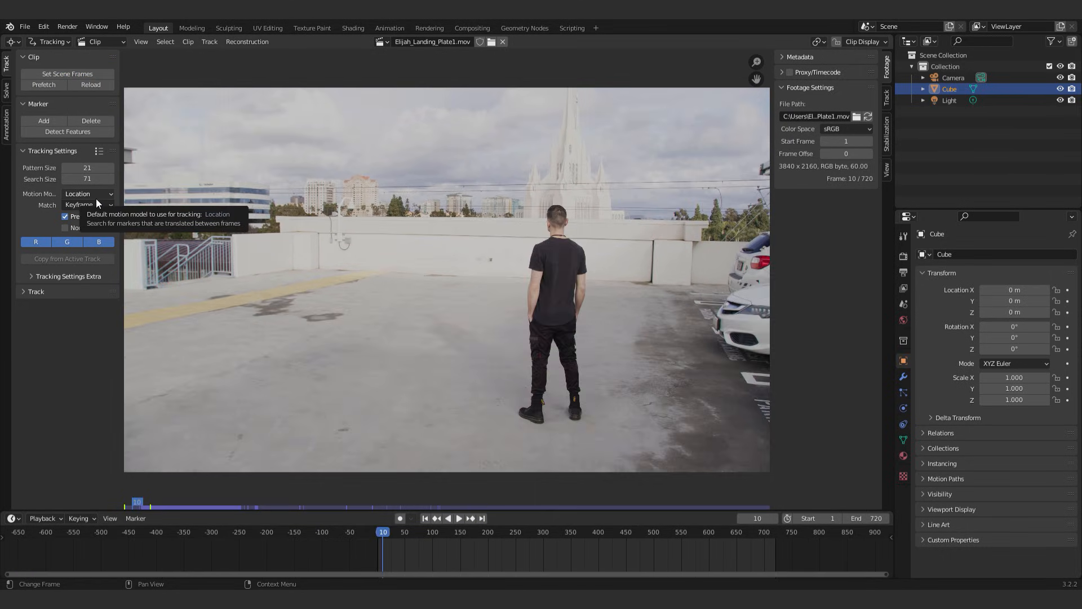
mouse_move(99, 295)
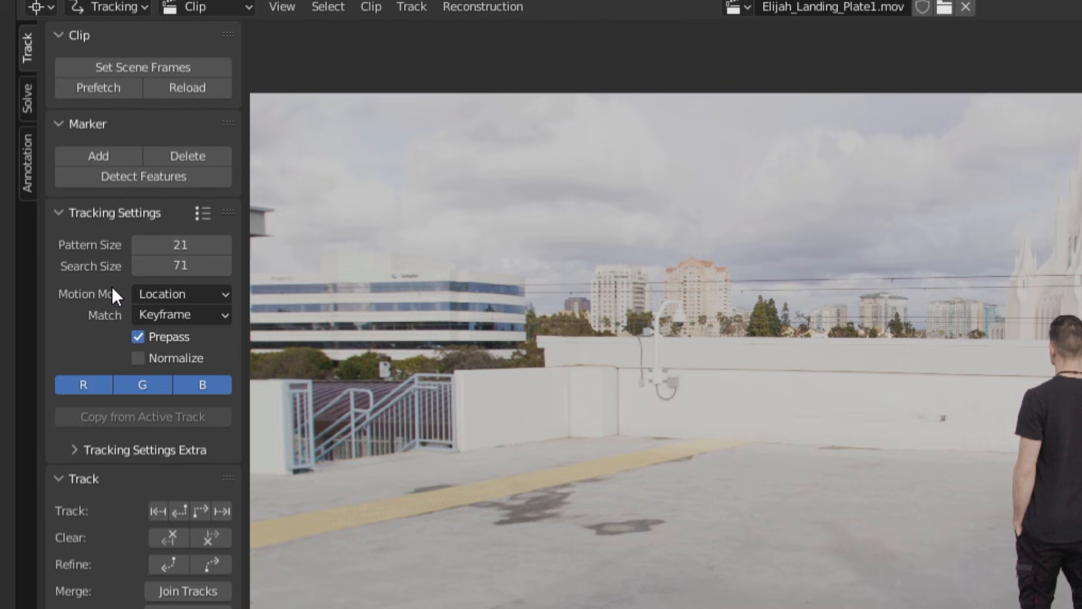
left_click(181, 294)
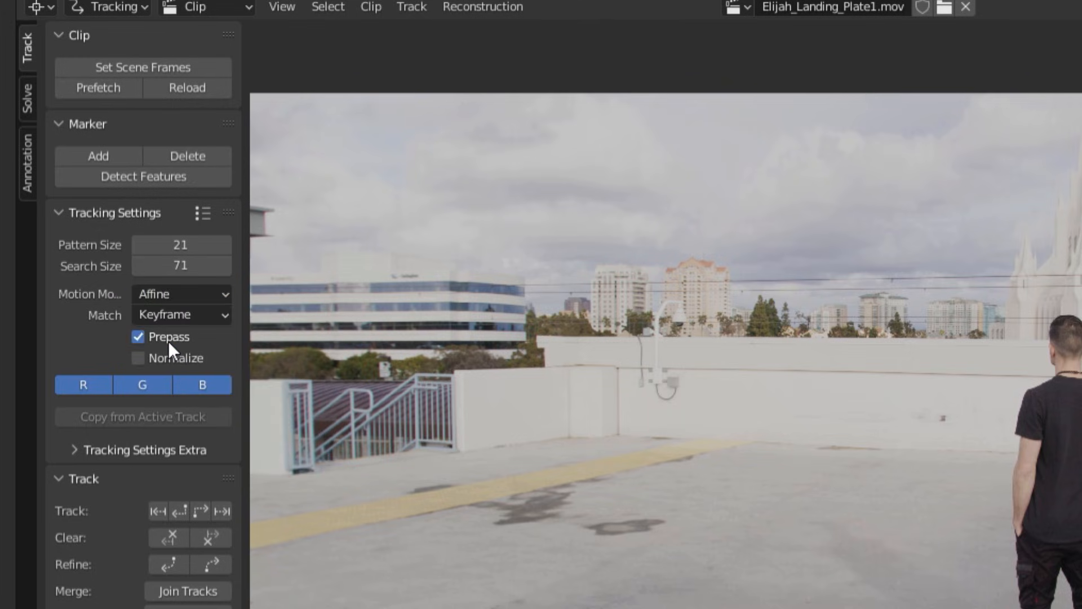
mouse_move(170, 359)
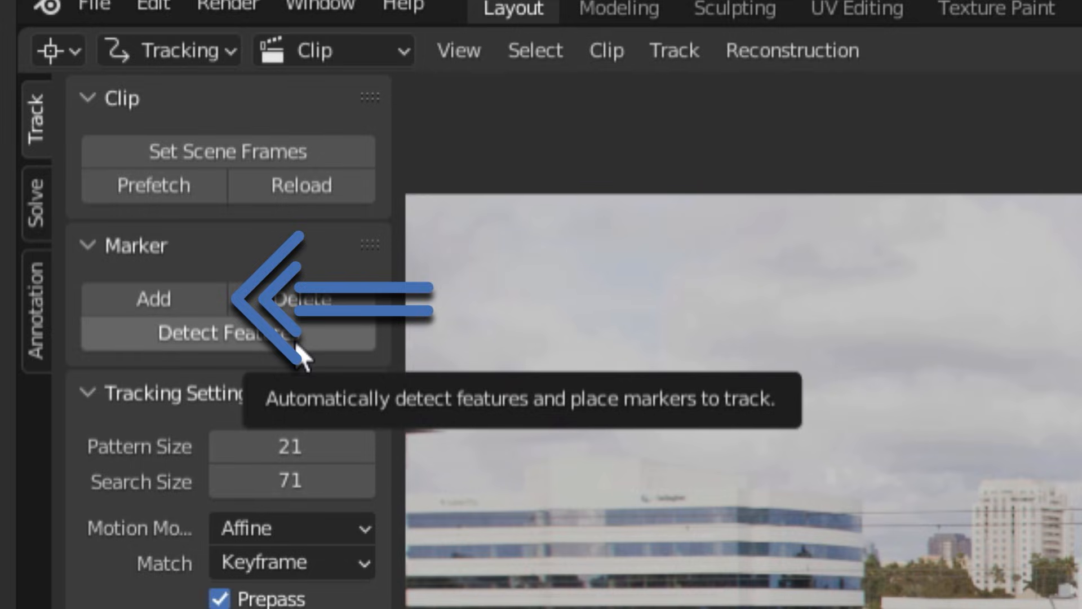
Step: Detect feature markers on the footage and track them forward through the clip
left_click(67, 132)
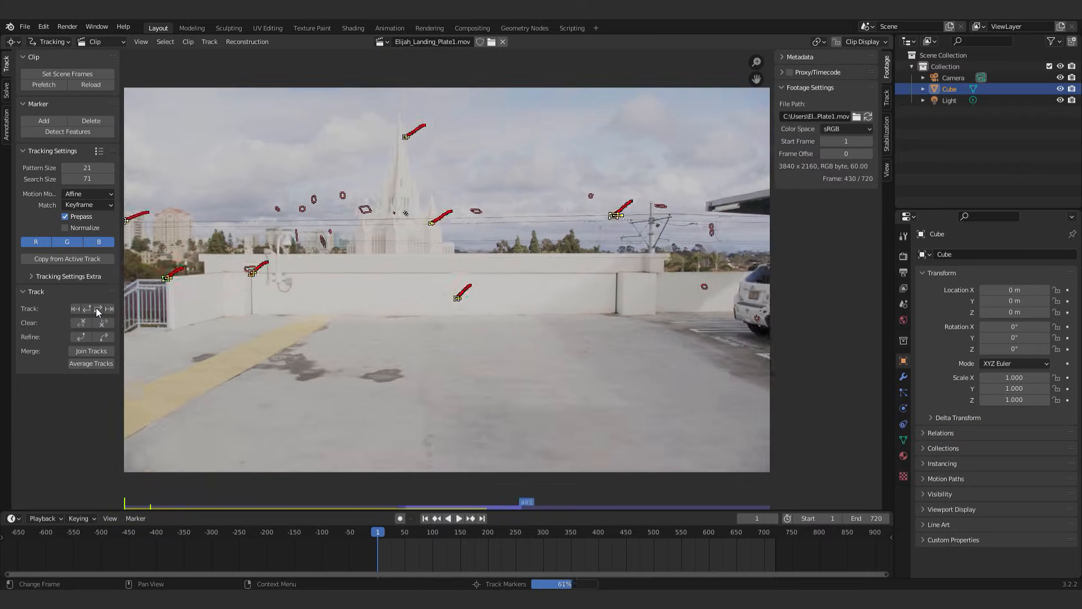
left_click(482, 517)
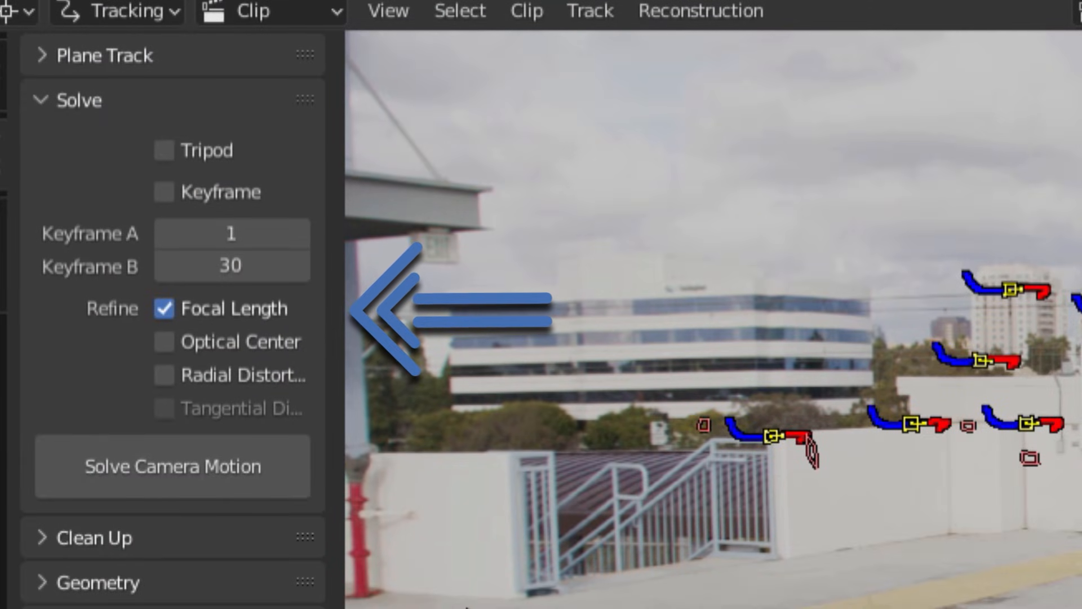
Step: Solve the camera motion from the tracked markers and select a stray track for deletion
left_click(172, 465)
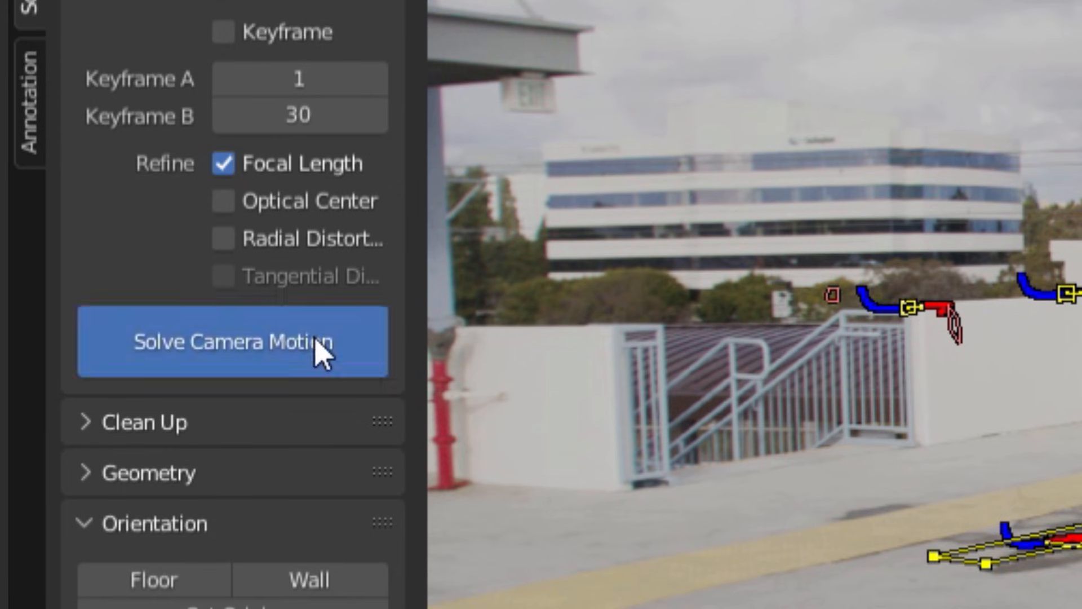
left_click(232, 343)
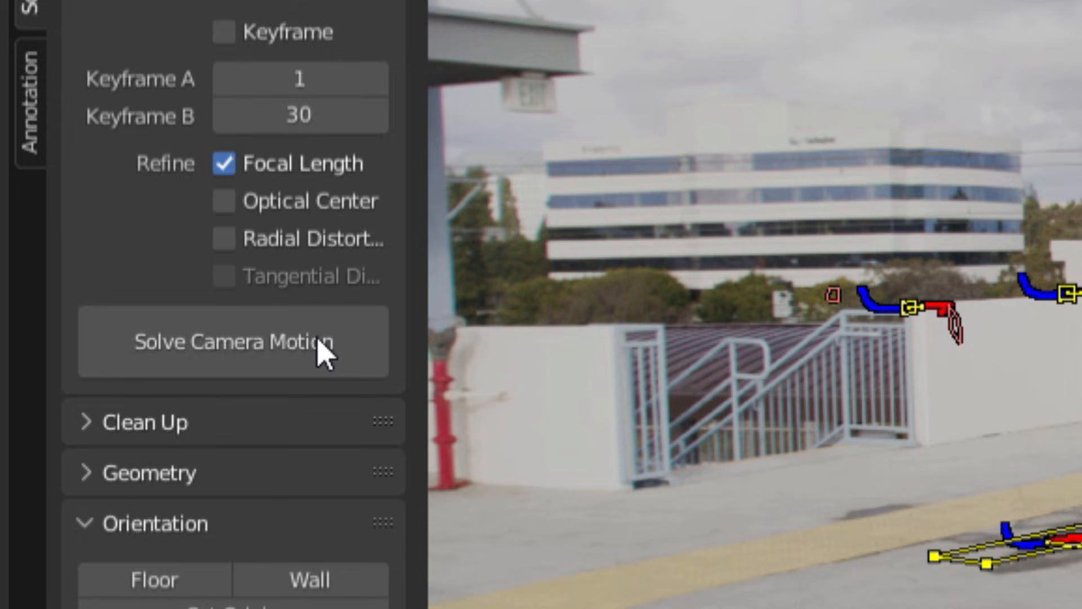
left_click(233, 343)
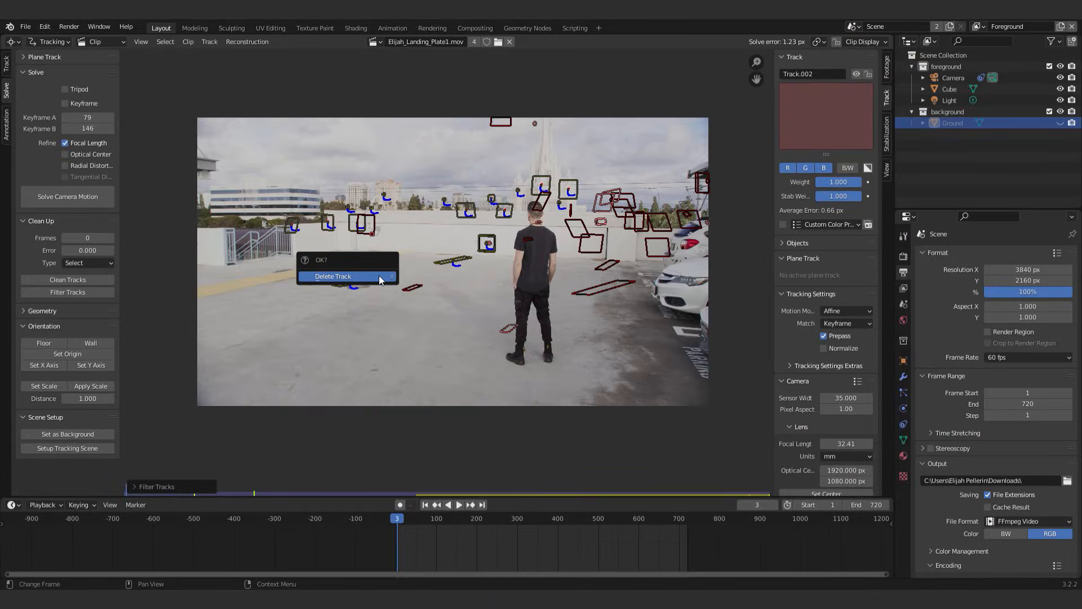
Step: Confirm deleting the bad track, returning to the 3D scene with cube, camera and light
left_click(332, 276)
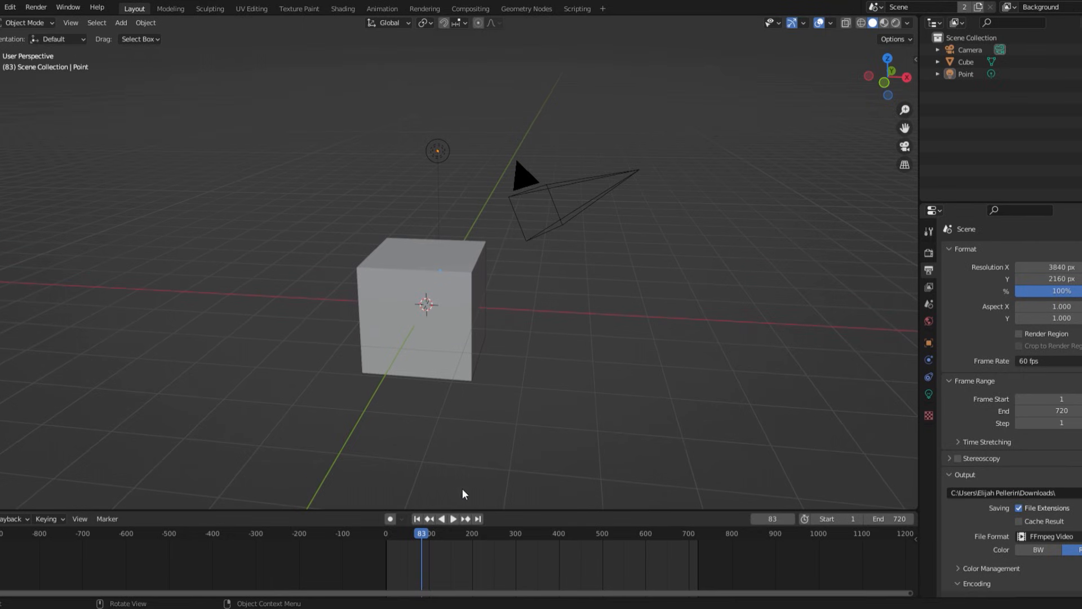
Step: Set up the tracking scene with a ground plane and show the render engine settings for Cycles GPU
left_click(453, 518)
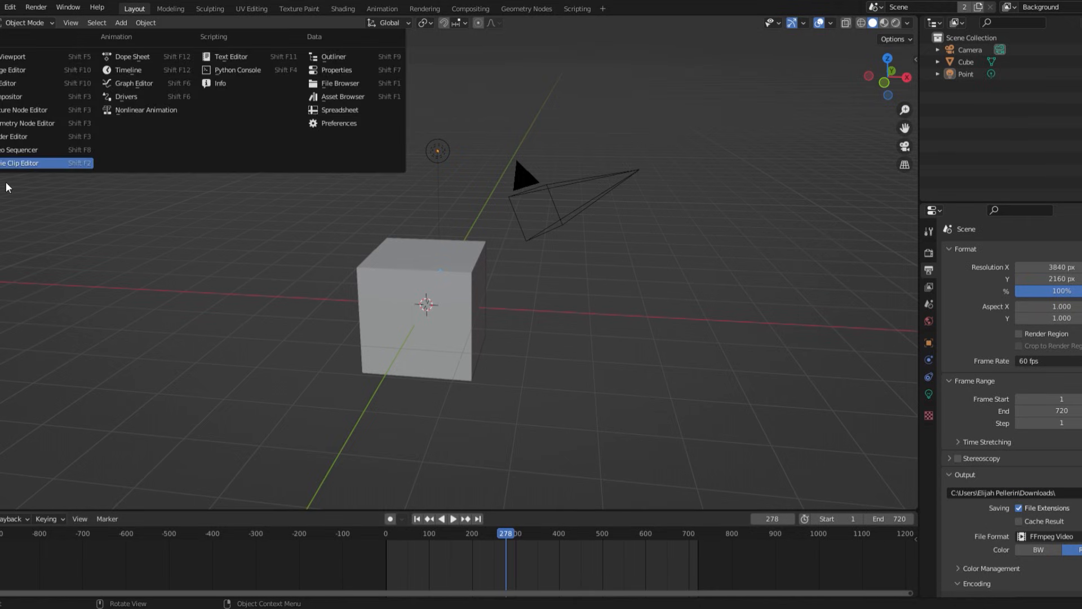
left_click(21, 162)
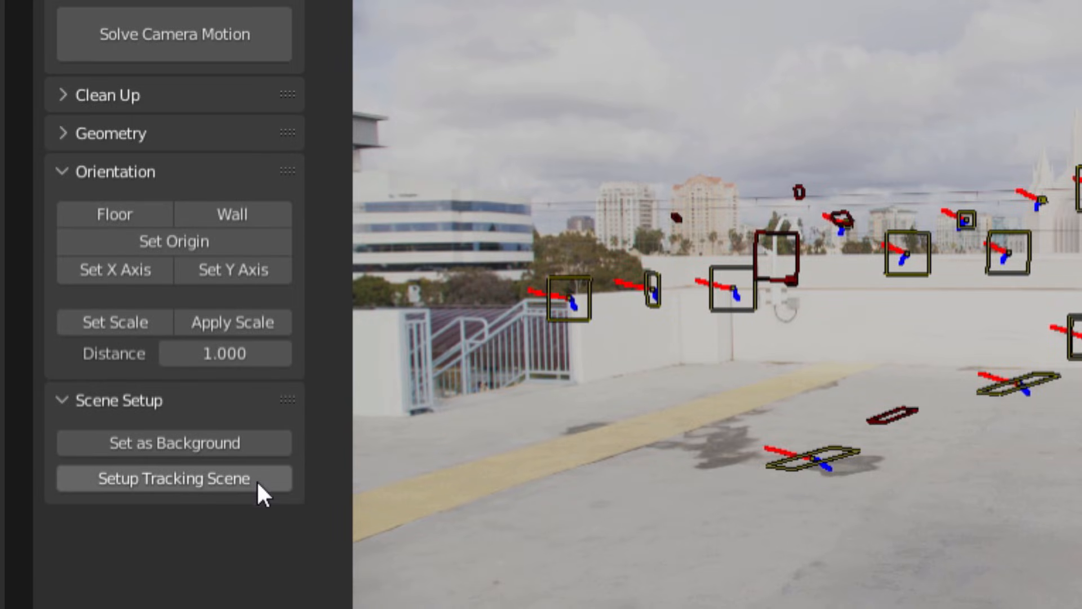
left_click(174, 478)
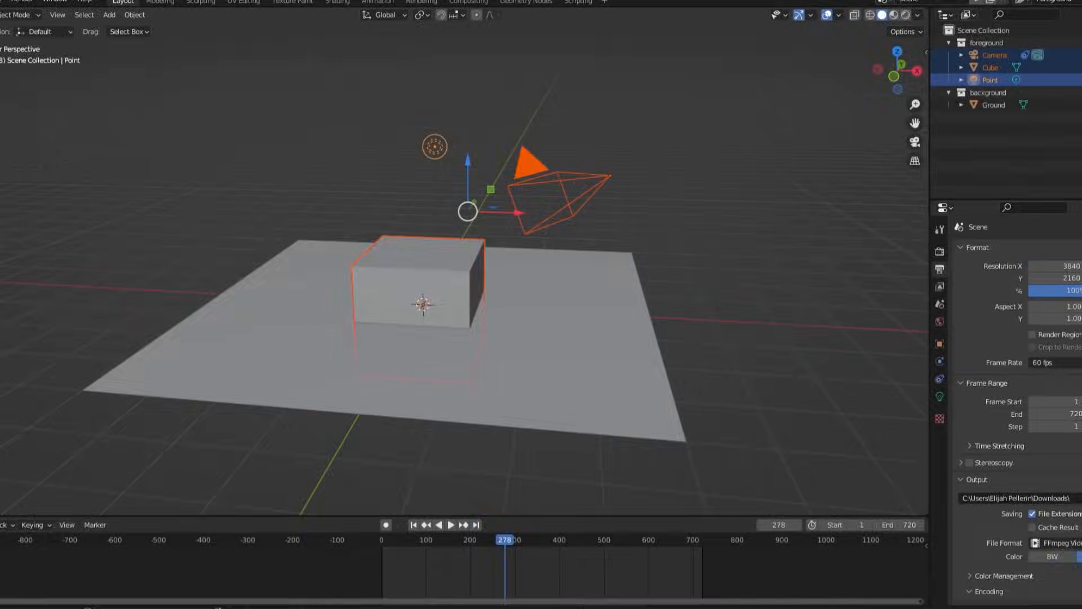
left_click(540, 281)
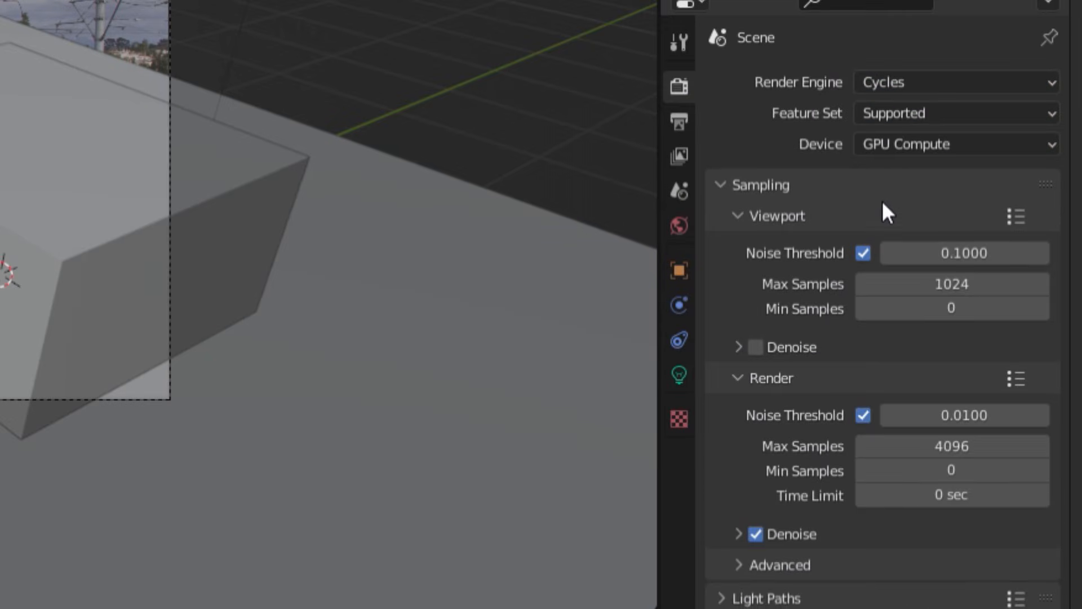
Step: Scrub the timeline around frames 384 and 579 in camera view to verify the cube sticks to the footage
scroll("down", 3)
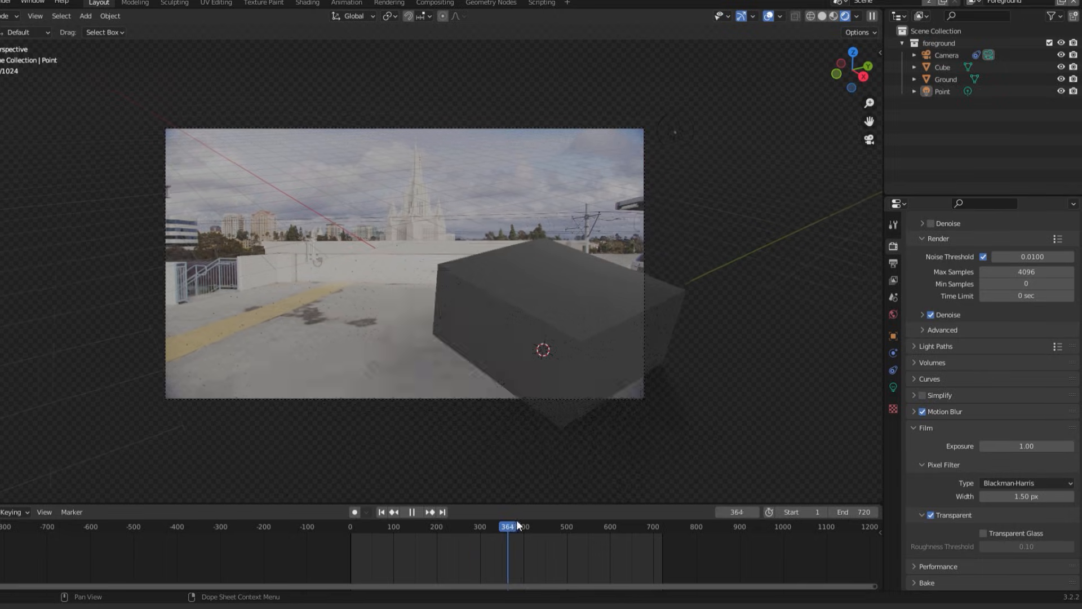
left_click_drag(510, 526, 594, 527)
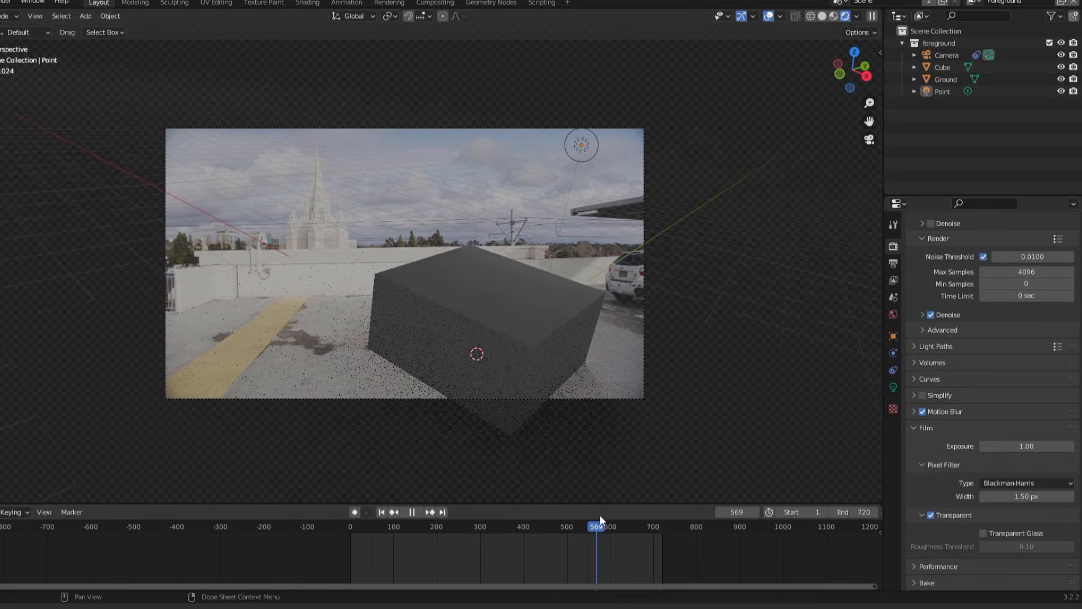
left_click(417, 514)
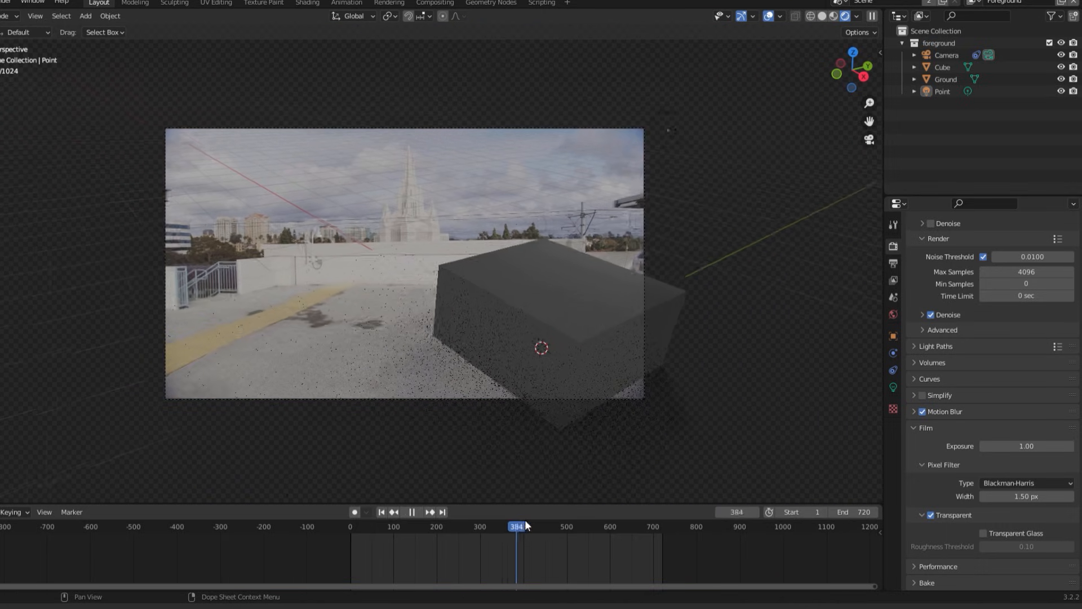
left_click_drag(514, 526, 602, 527)
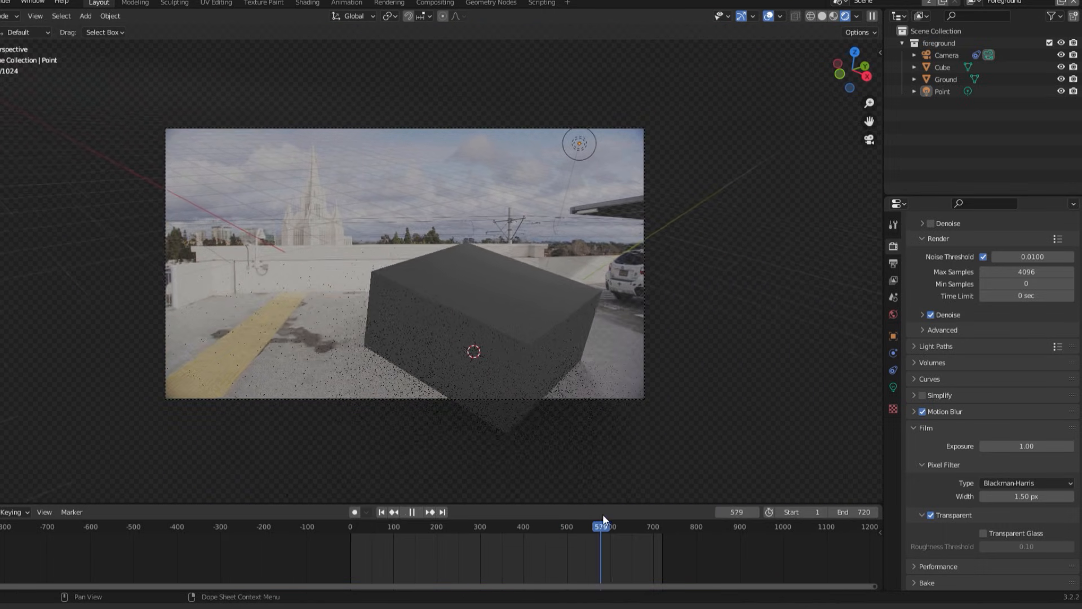
left_click_drag(602, 527, 538, 527)
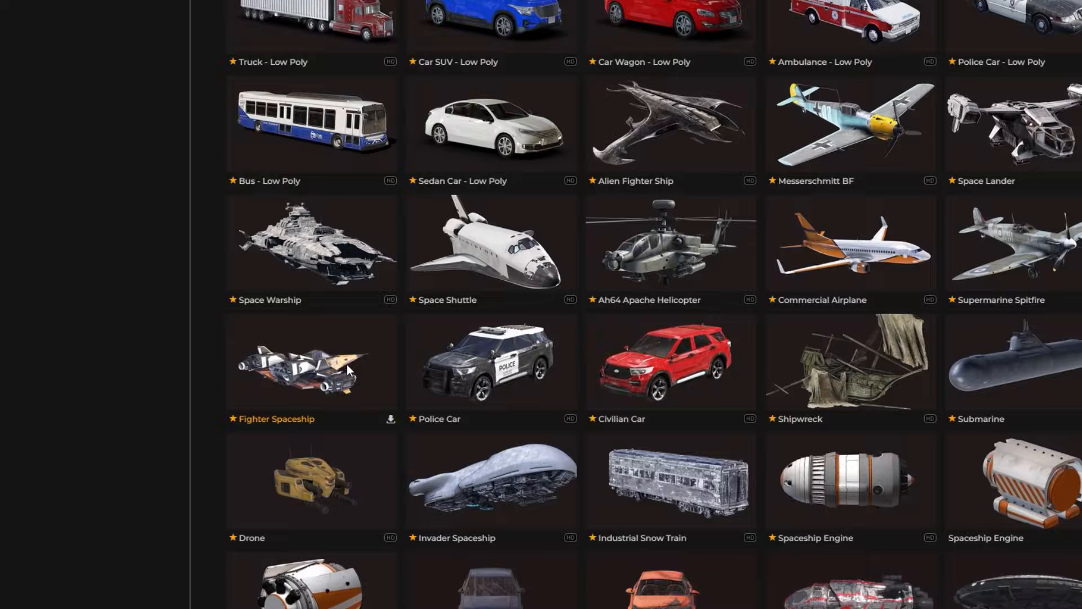
Step: Bring in the Fighter Spaceship, hide the placeholder cube, and wire a Bump node into the material's Normal
left_click(311, 362)
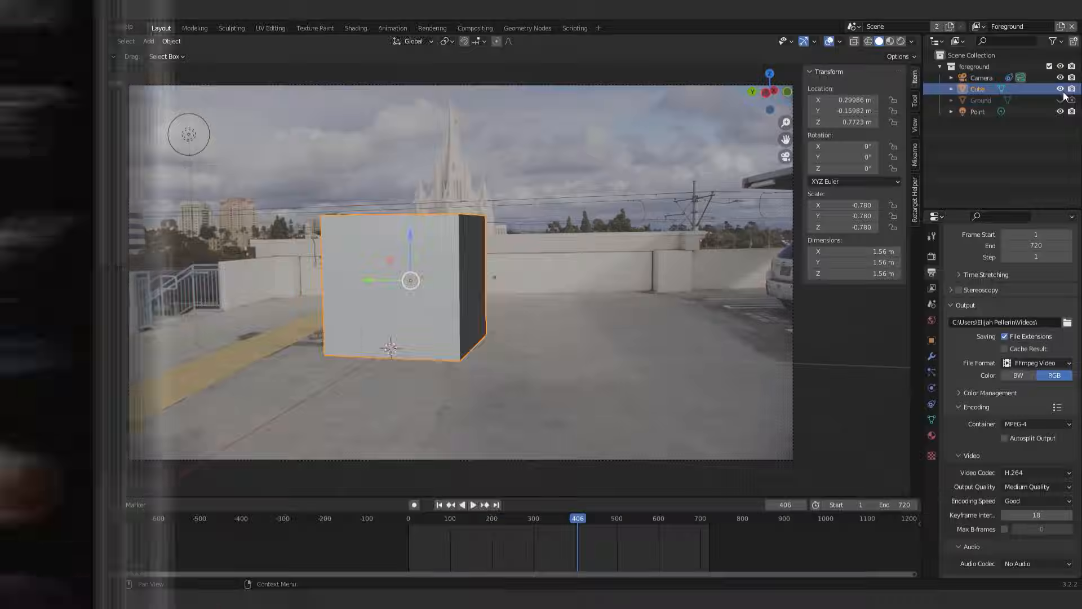
left_click(129, 28)
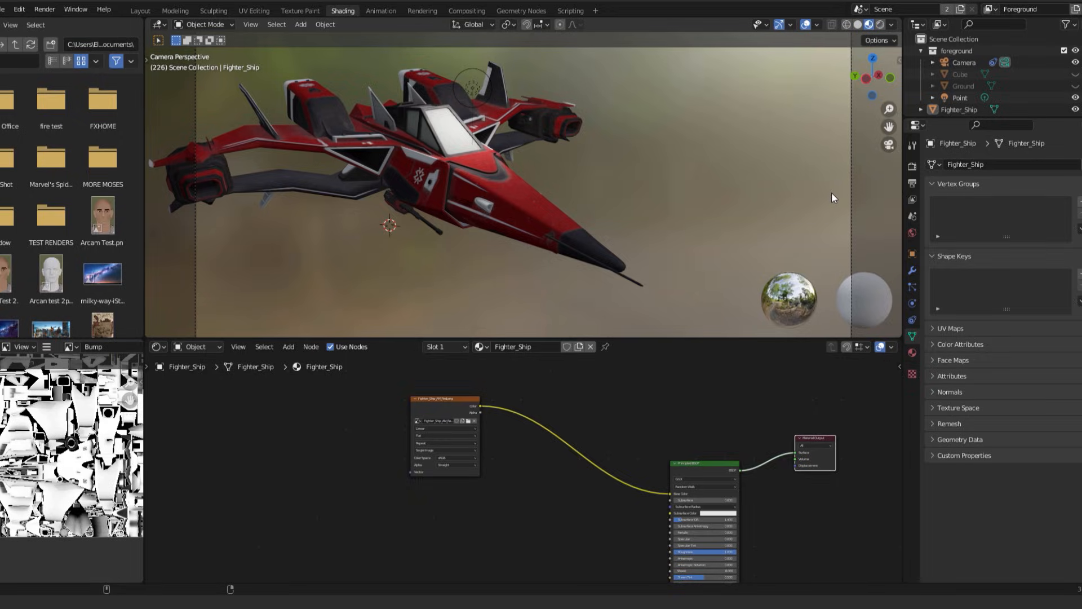
mouse_move(562, 475)
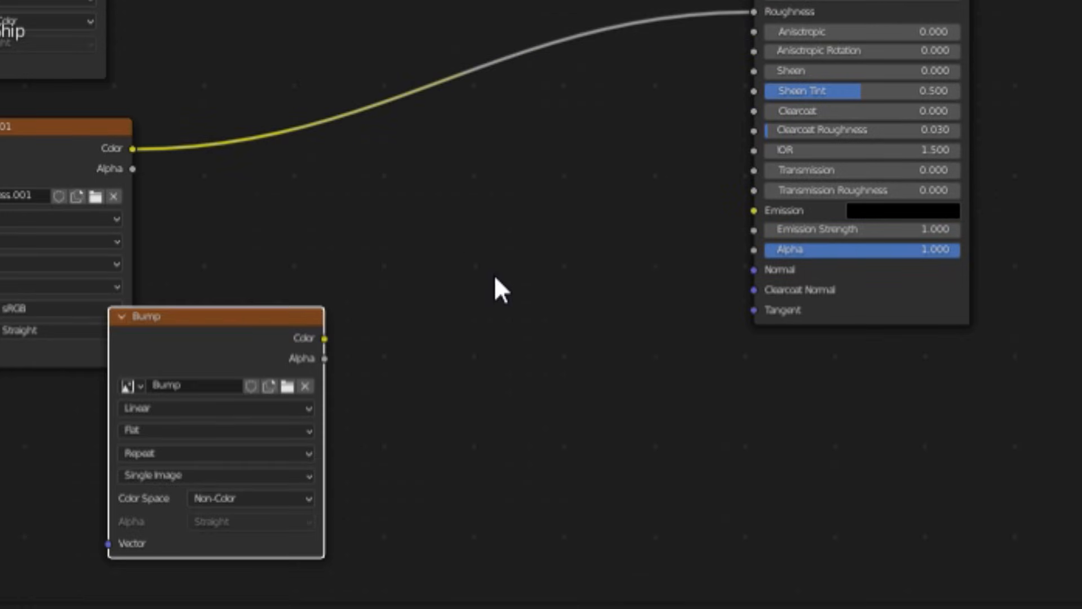
type("bum")
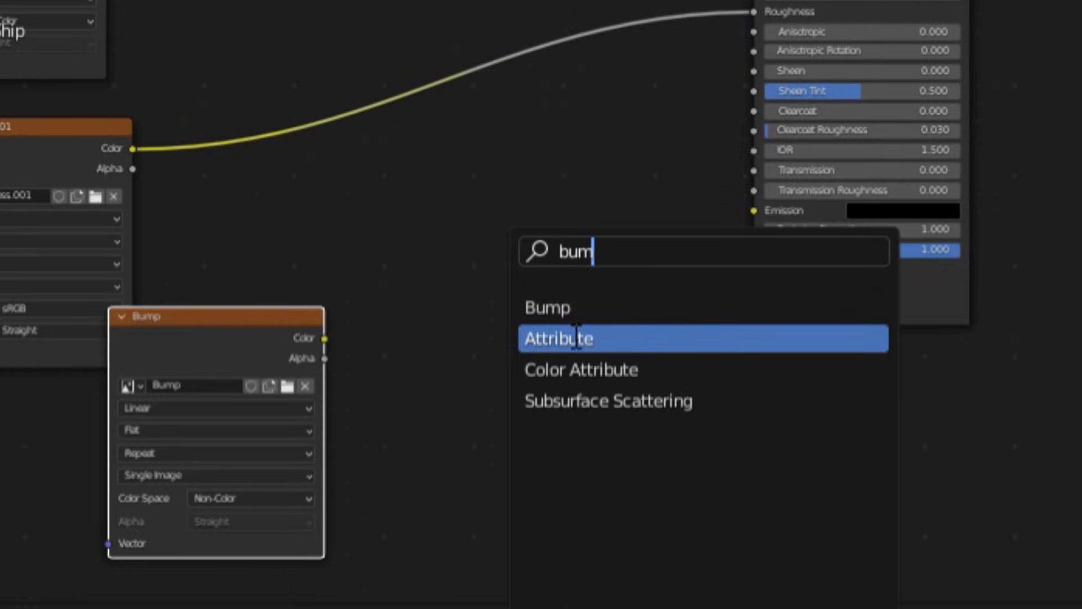
left_click(548, 307)
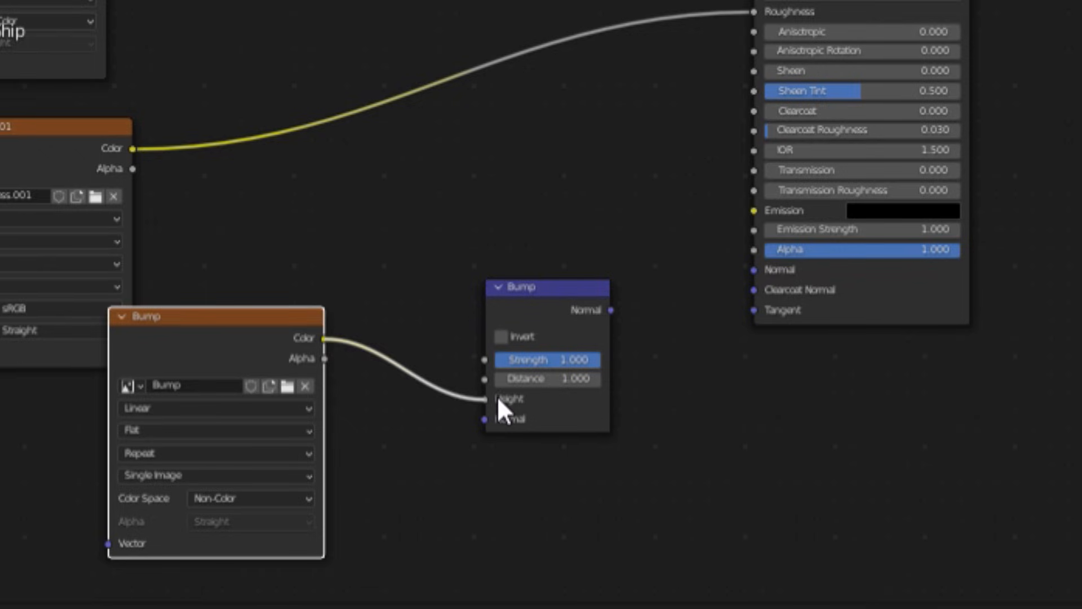
left_click_drag(610, 309, 755, 270)
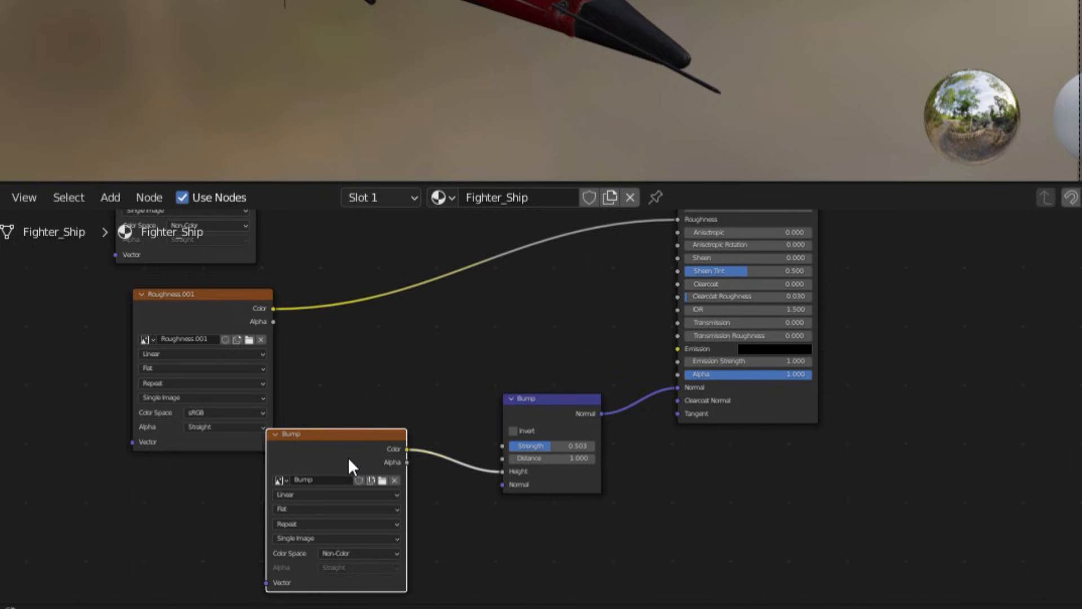
Step: Set the roughness texture's Color Space to Non-Color
left_click(225, 411)
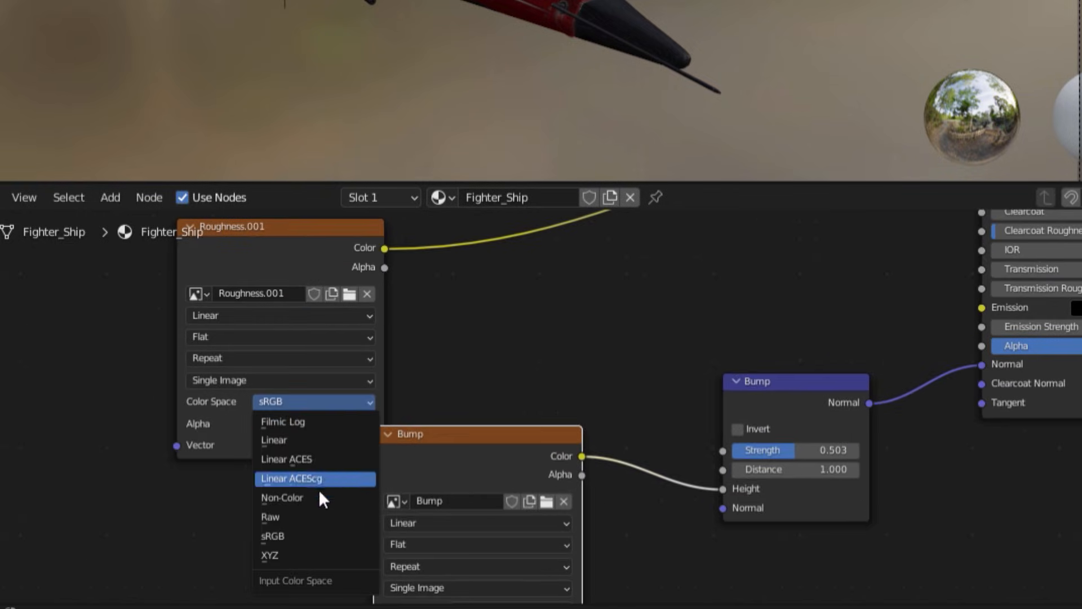
left_click(282, 497)
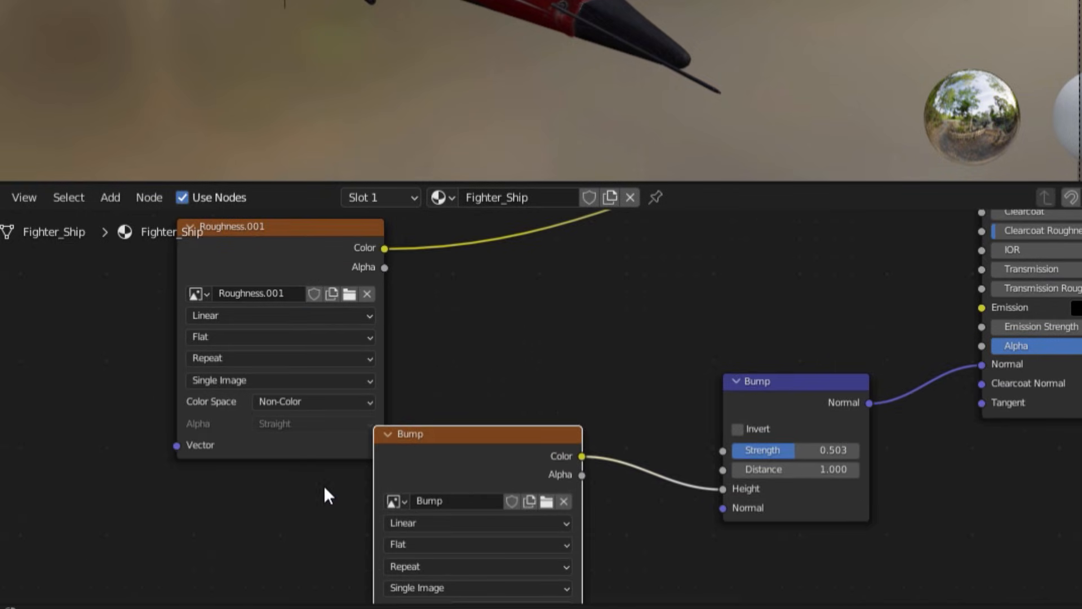
left_click(160, 27)
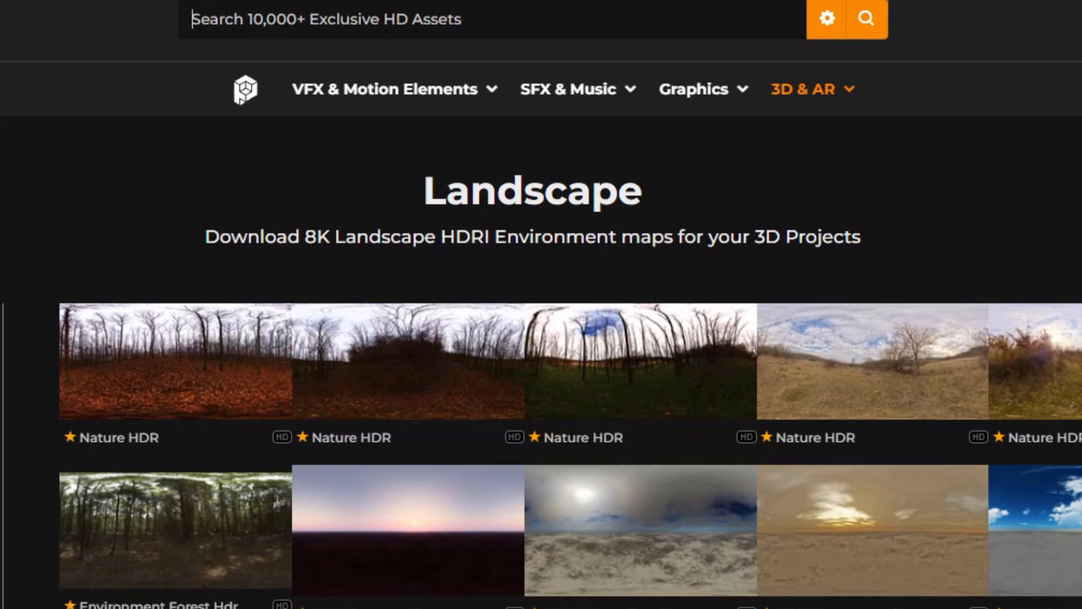
scroll("down", 3)
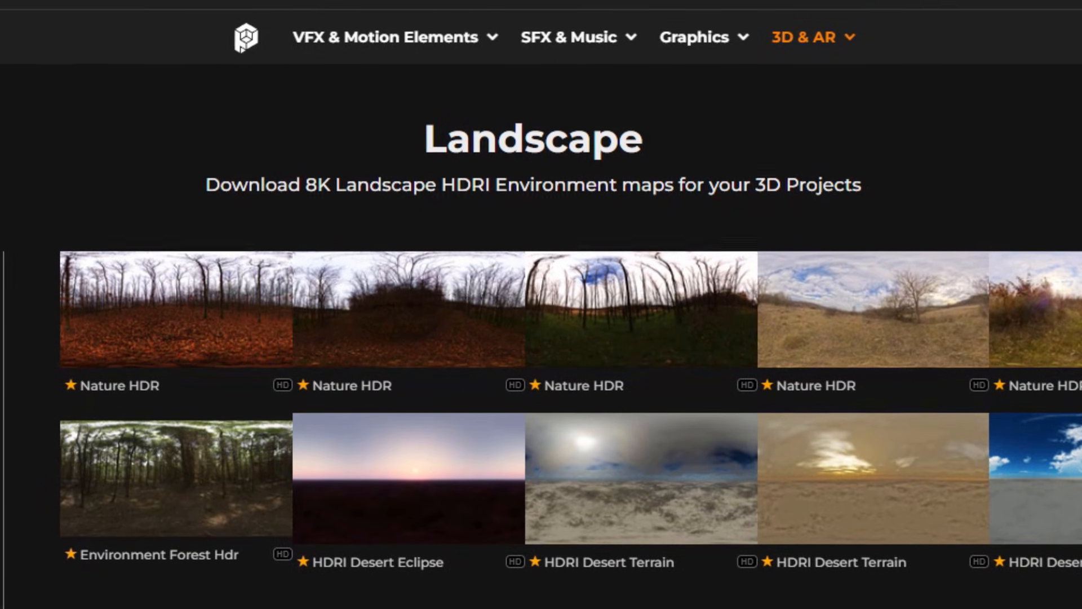
scroll("down", 3)
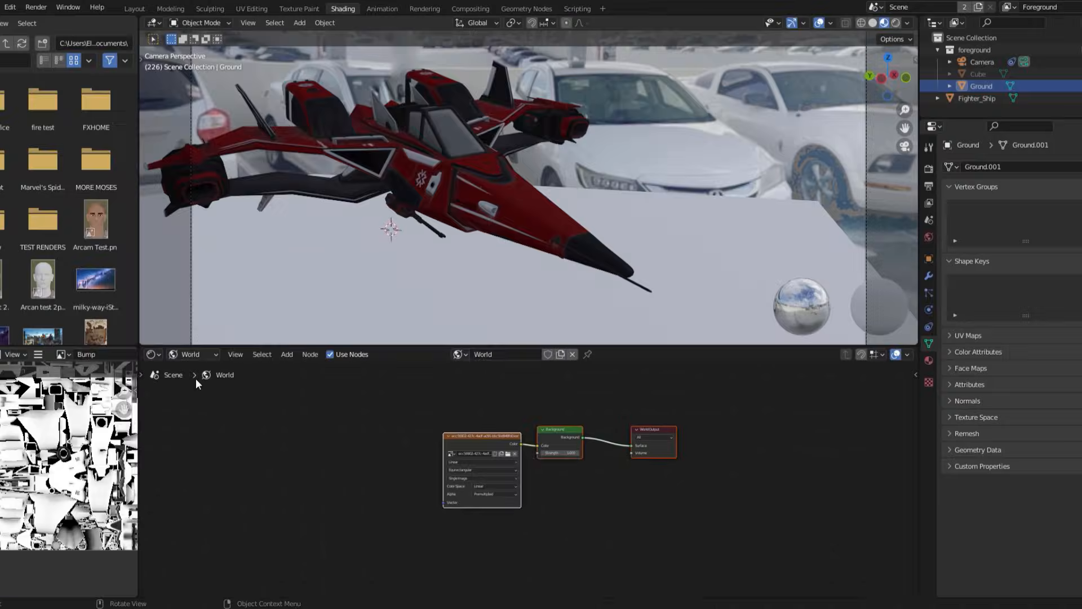
Step: Begin adding an Environment Texture node to the World shader for HDRI lighting
type("m")
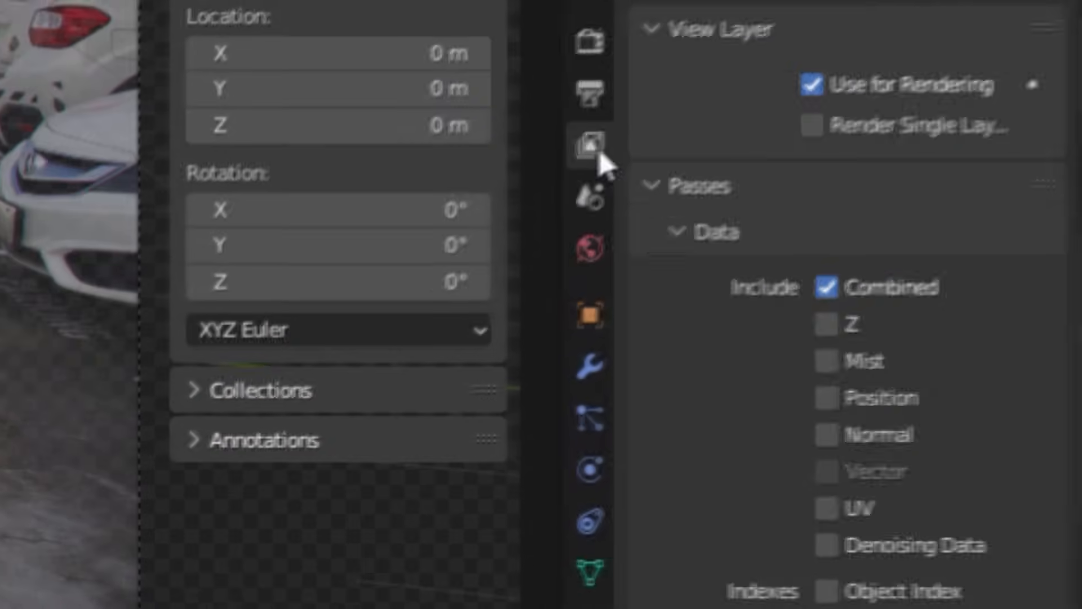
Step: Enable the Shadow Catcher pass for the view layer and lower Max Samples from 4096 to 250
scroll("down", 3)
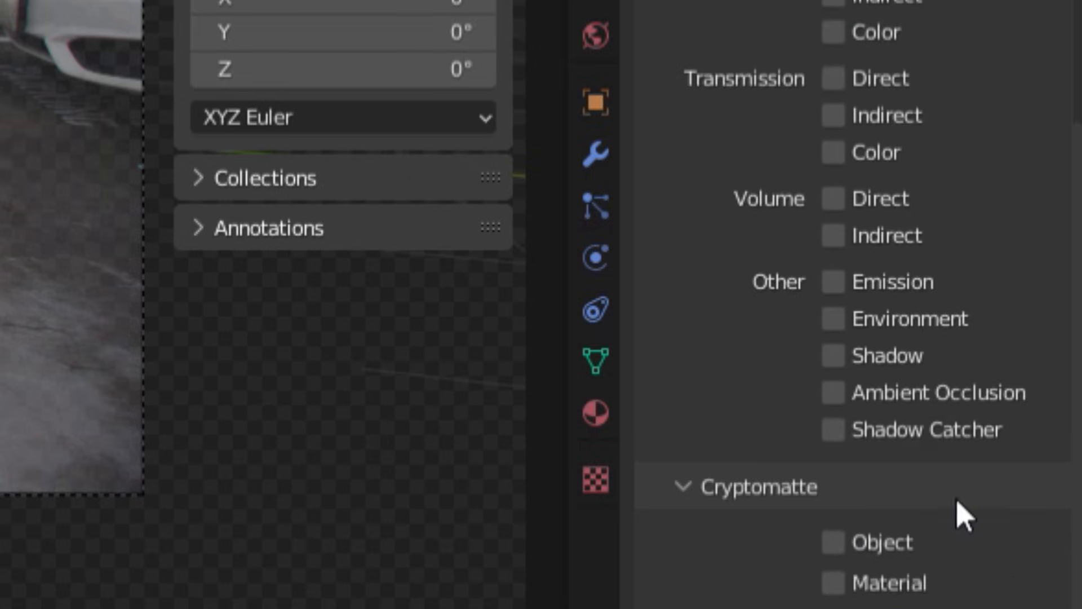
left_click(832, 430)
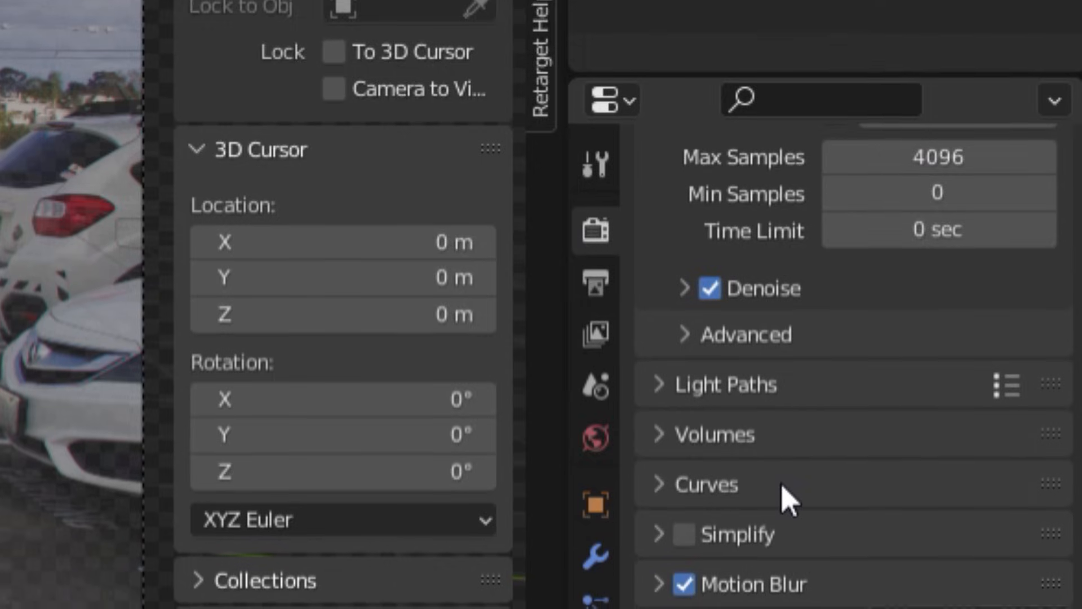
scroll("down", 3)
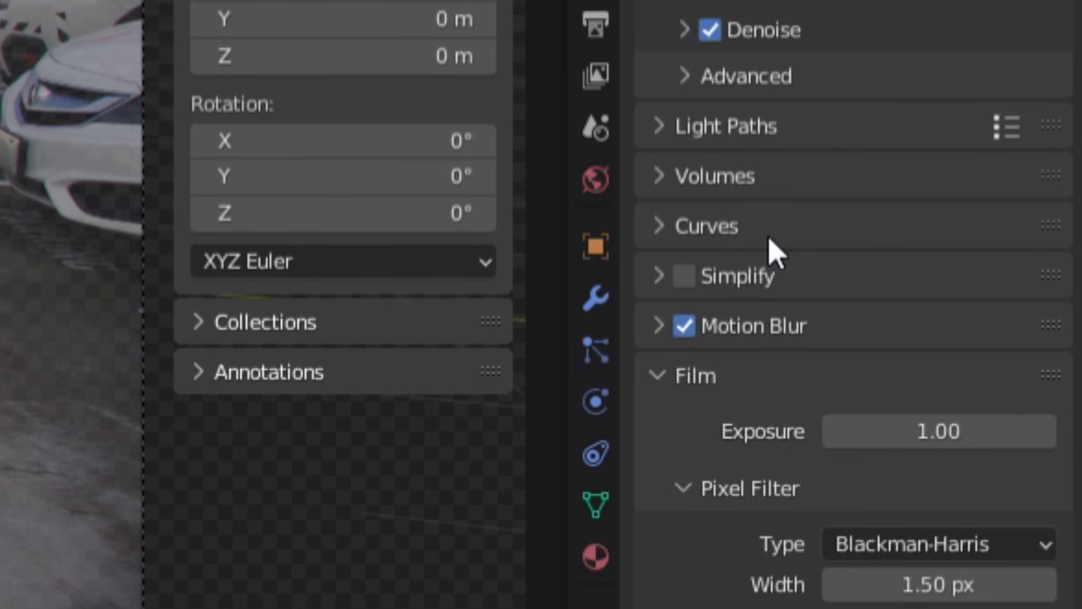
scroll("down", 3)
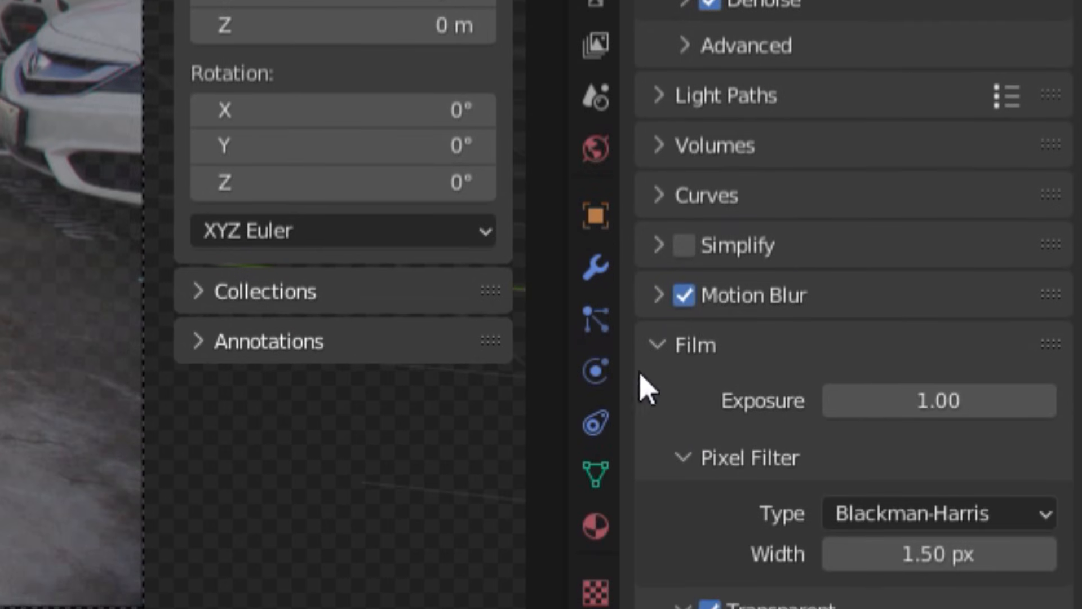
mouse_move(622, 283)
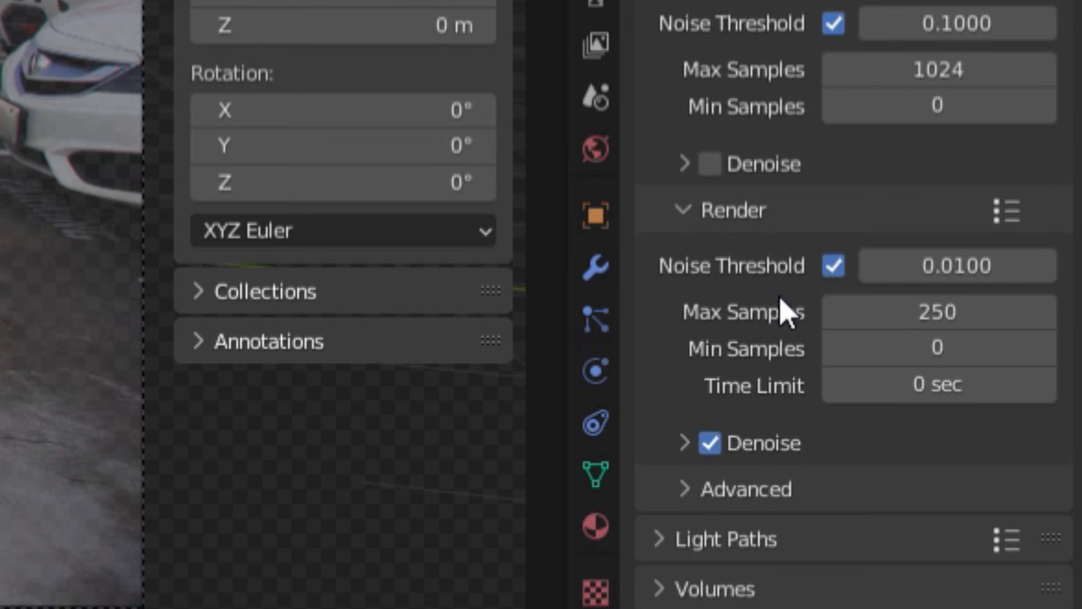
scroll("down", 3)
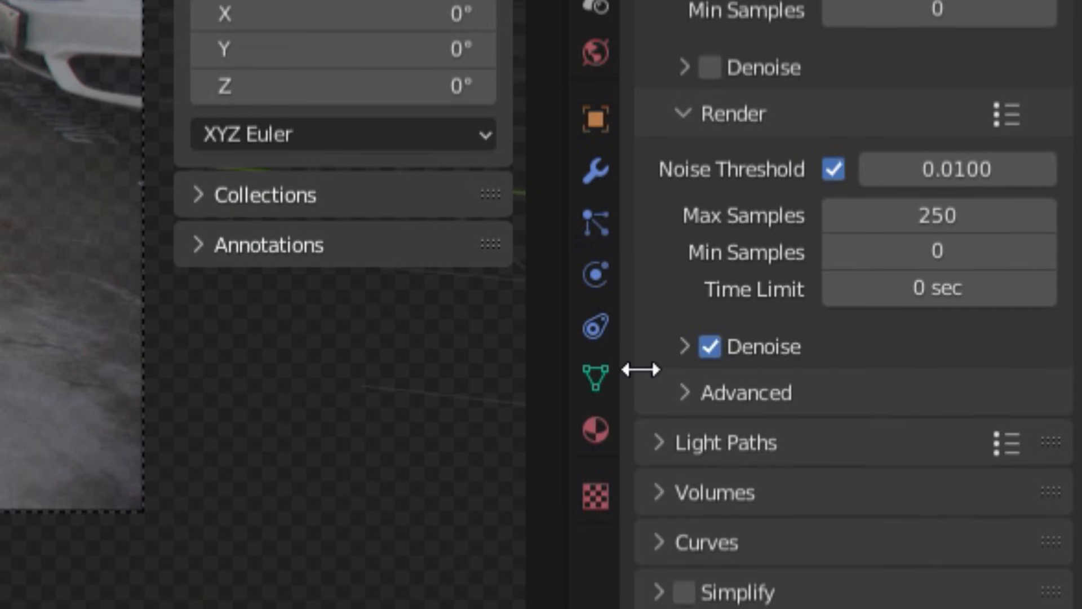
mouse_move(491, 277)
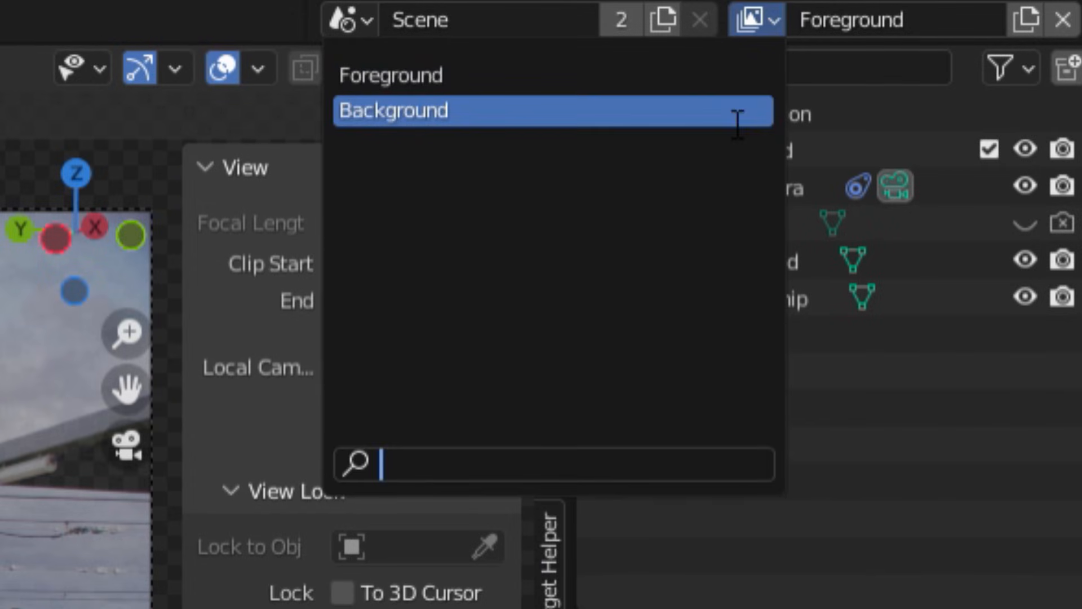
Step: Select the Foreground view layer and render the current frame as a still image
left_click(389, 74)
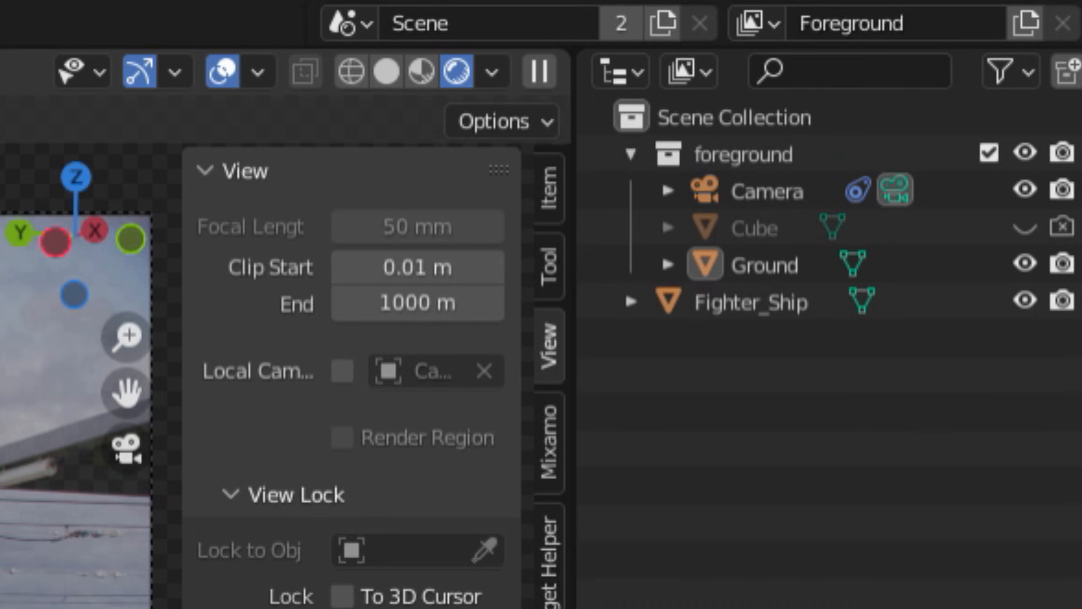
left_click(223, 21)
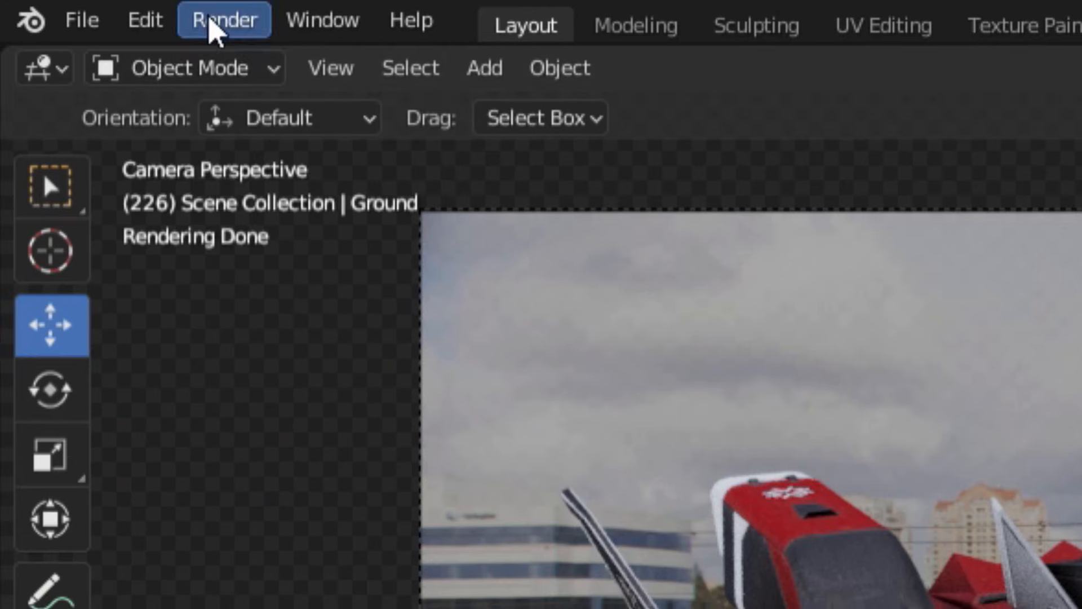
left_click(224, 19)
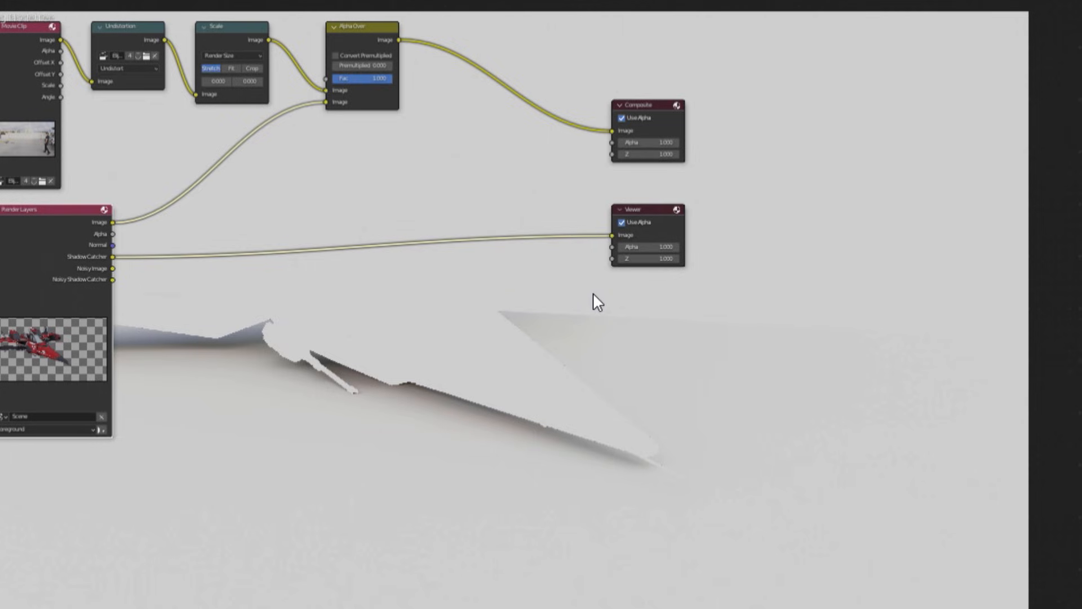
Step: Add an Alpha Over node over the Shadow Catcher pass and route its result to the Viewer
type("alph")
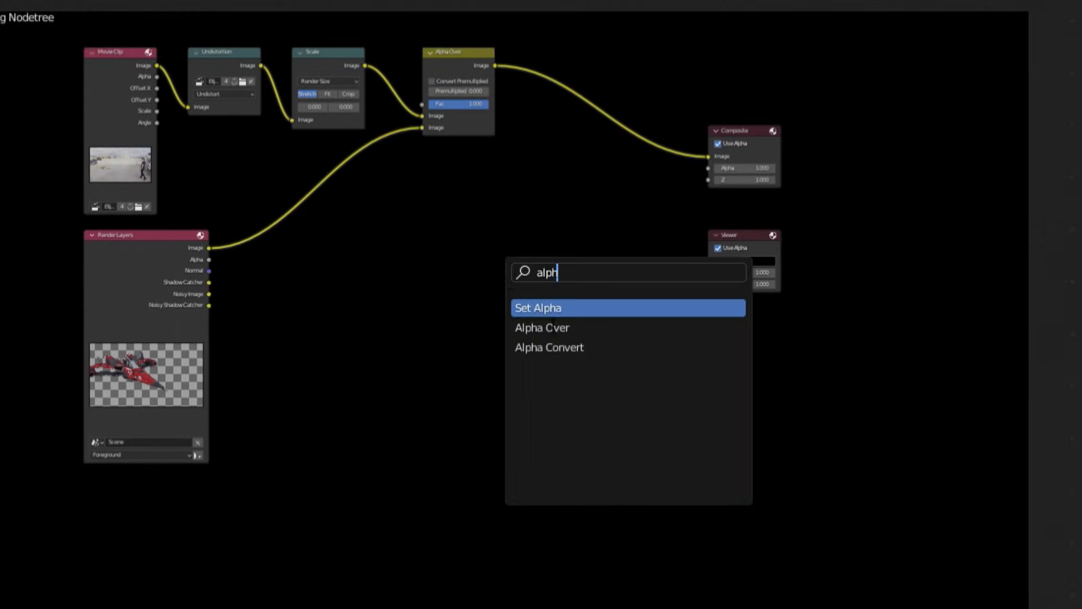
left_click(539, 307)
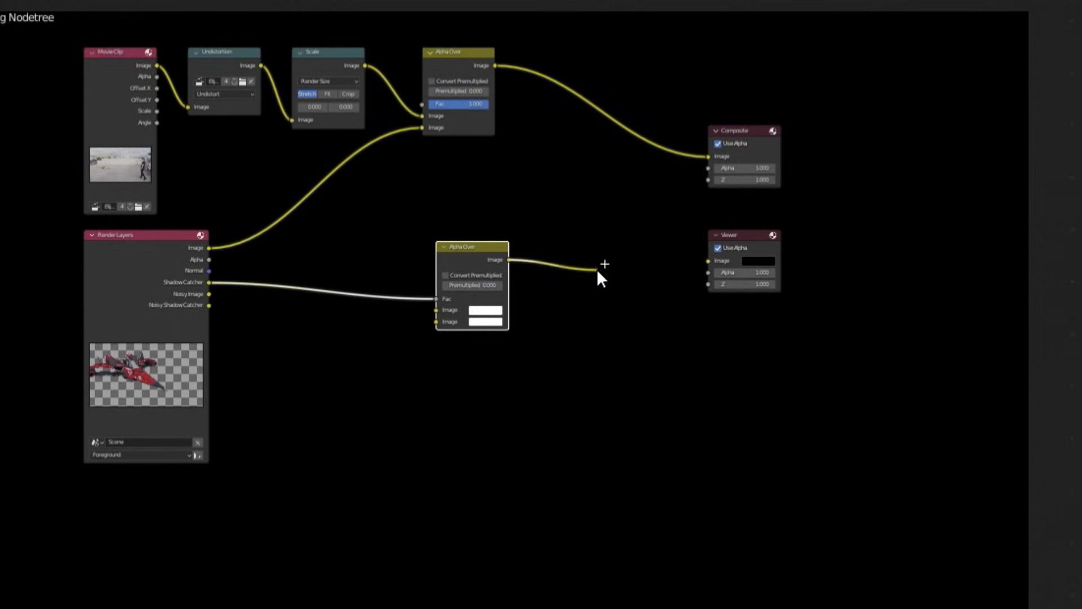
left_click_drag(508, 260, 708, 261)
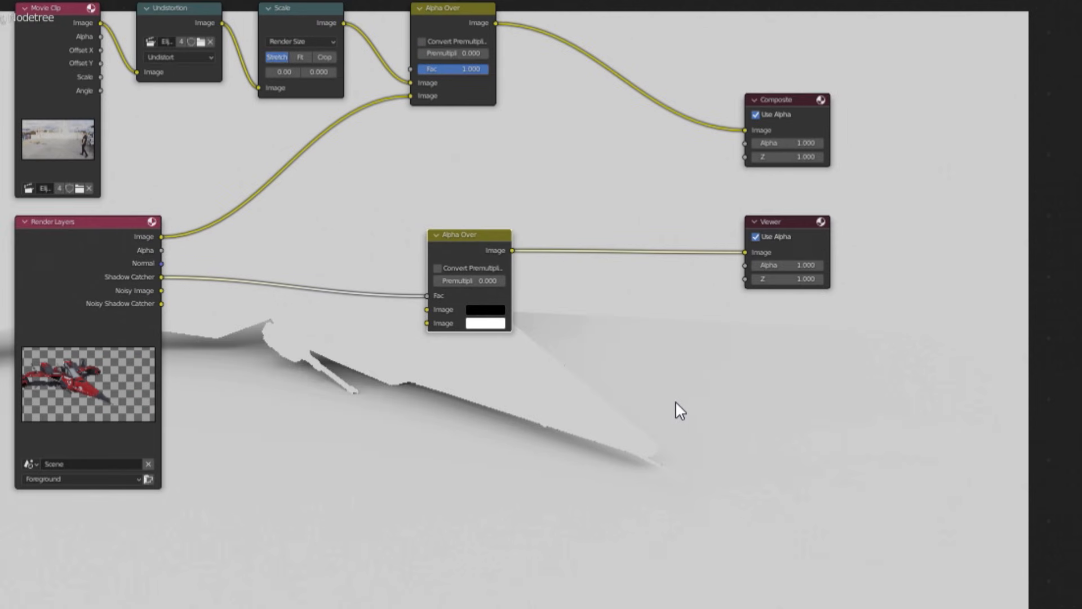
left_click(485, 309)
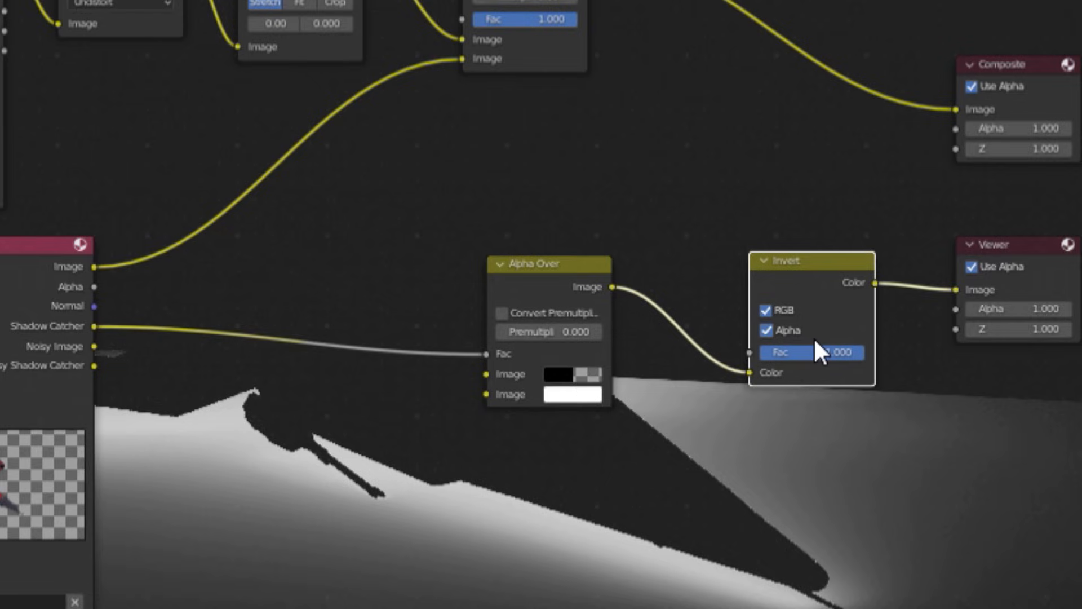
mouse_move(562, 387)
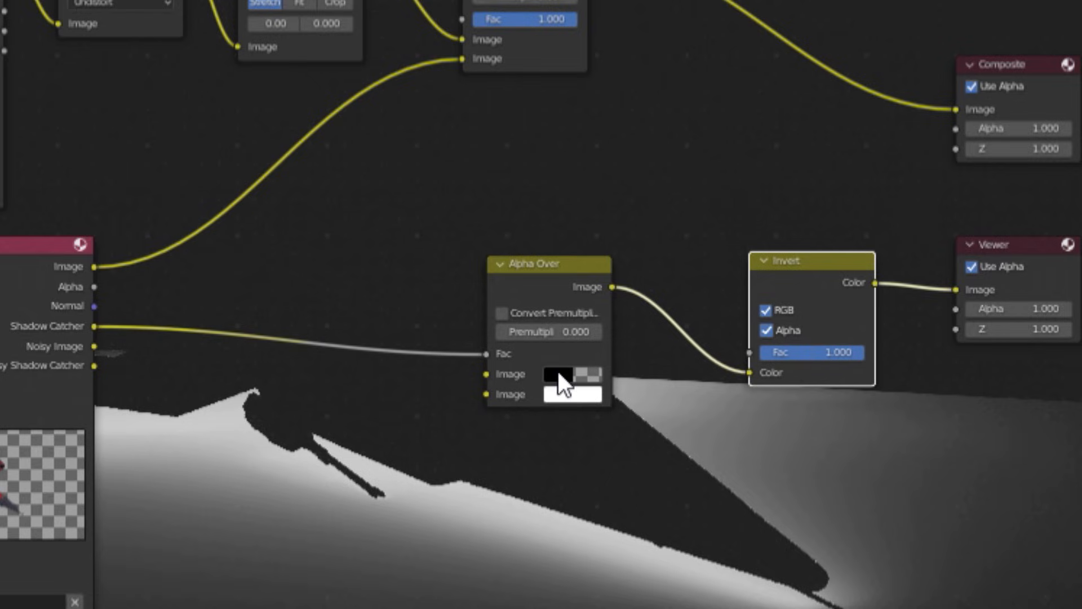